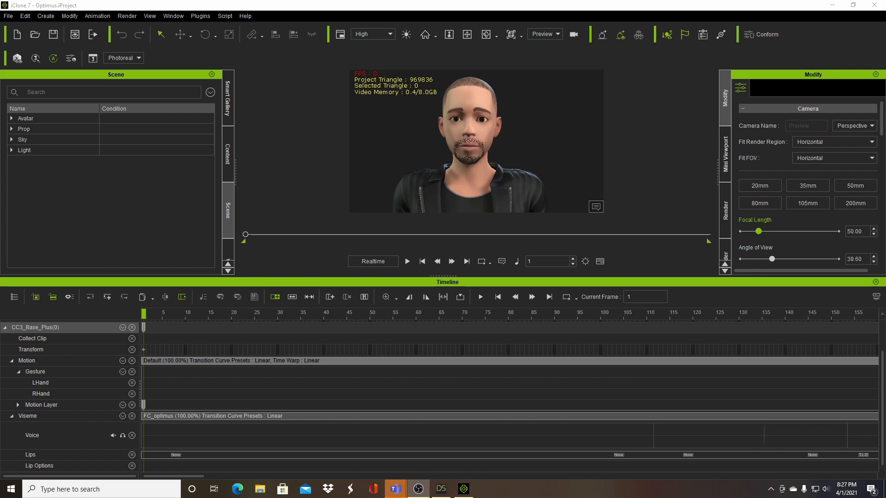
mouse_move(810, 110)
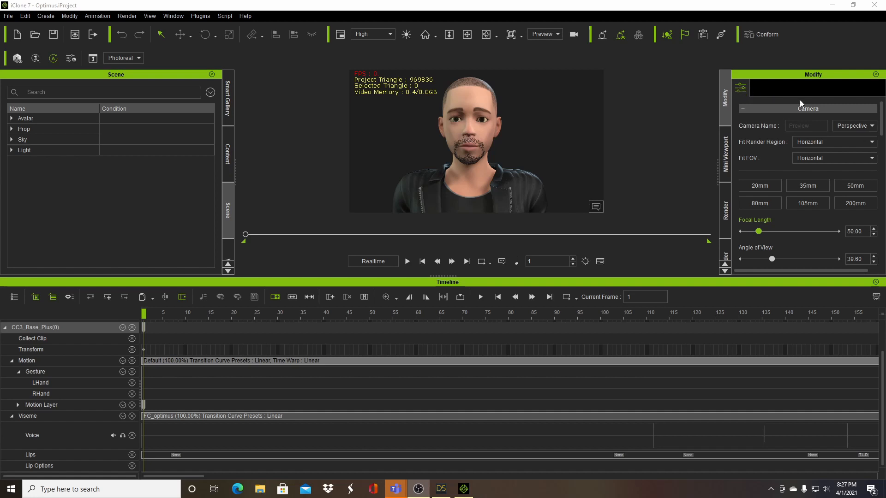
mouse_move(746, 89)
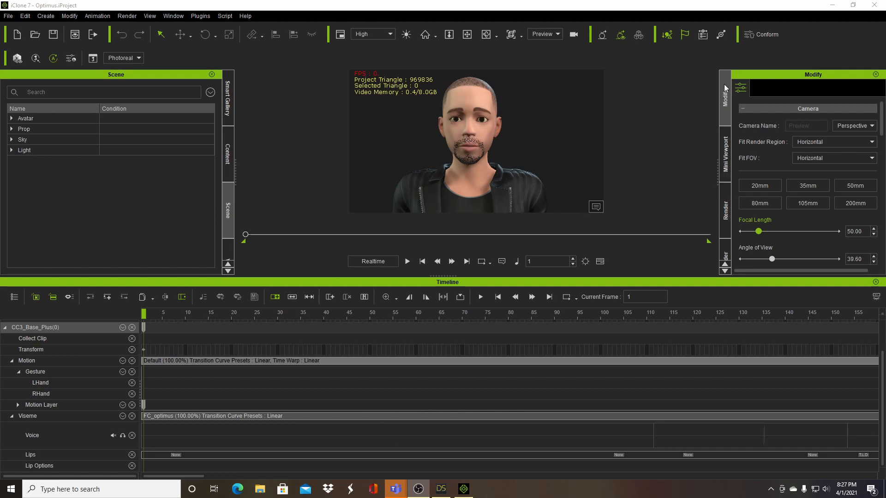
mouse_move(699, 133)
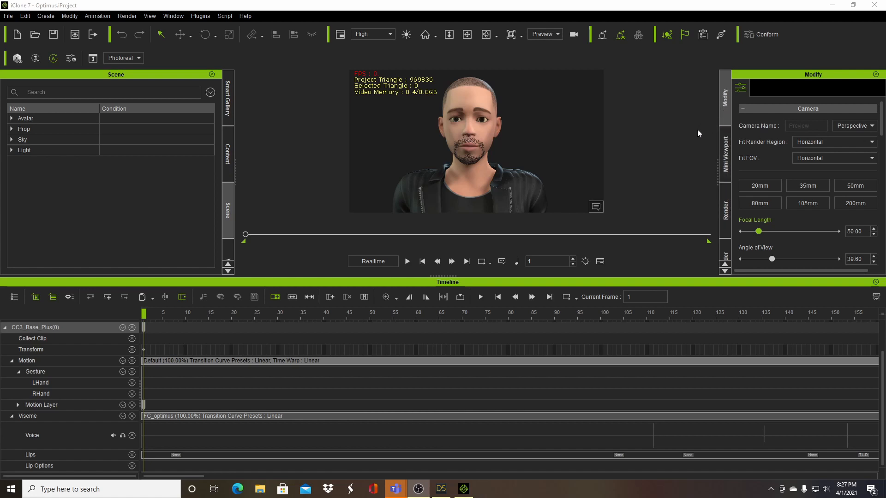
mouse_move(445, 102)
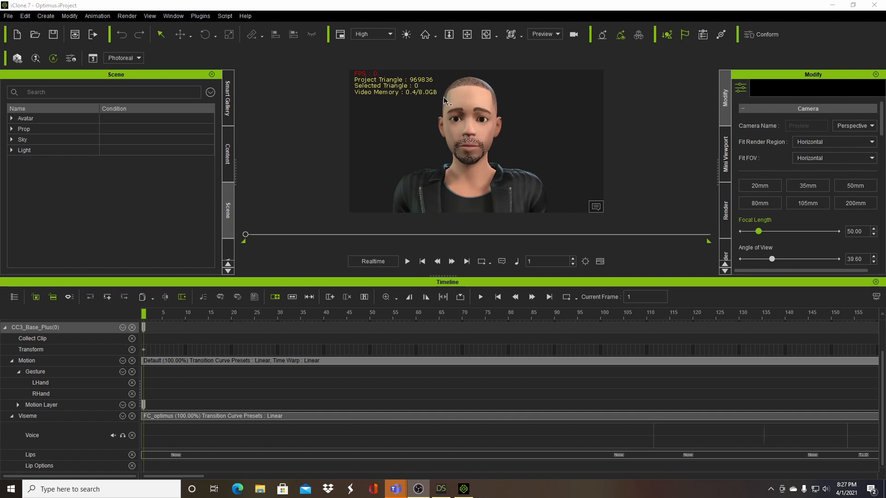
mouse_move(463, 100)
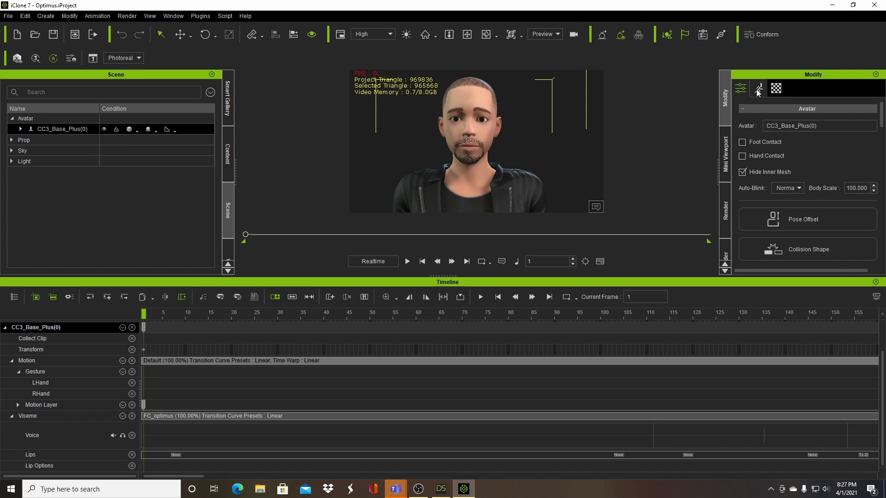
Start Create Script from the Facial section of the character's Animation settings
click(740, 89)
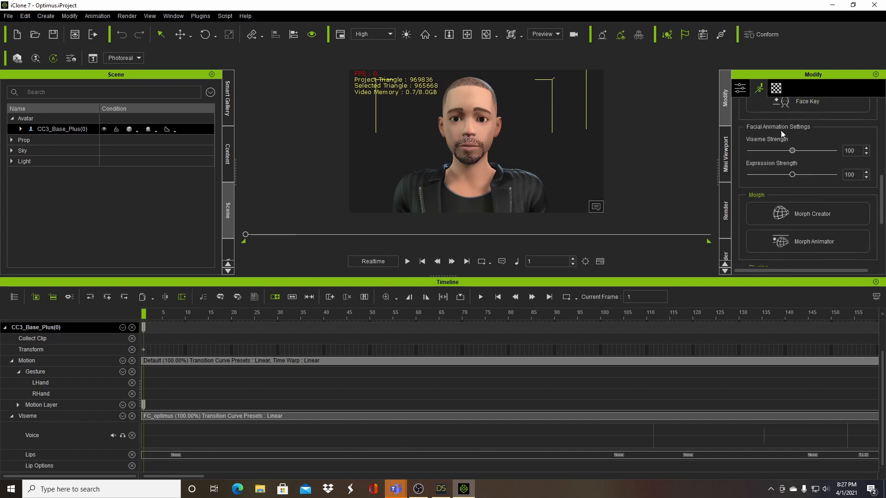
scroll(up, 3)
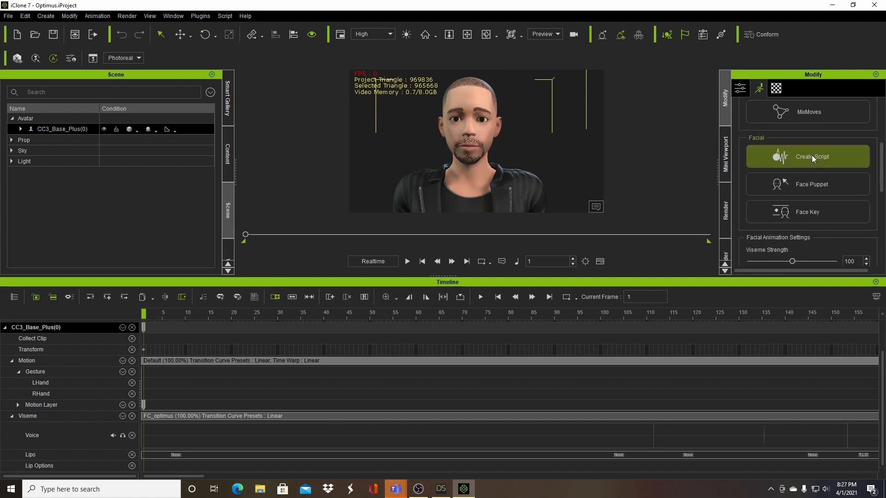
click(811, 157)
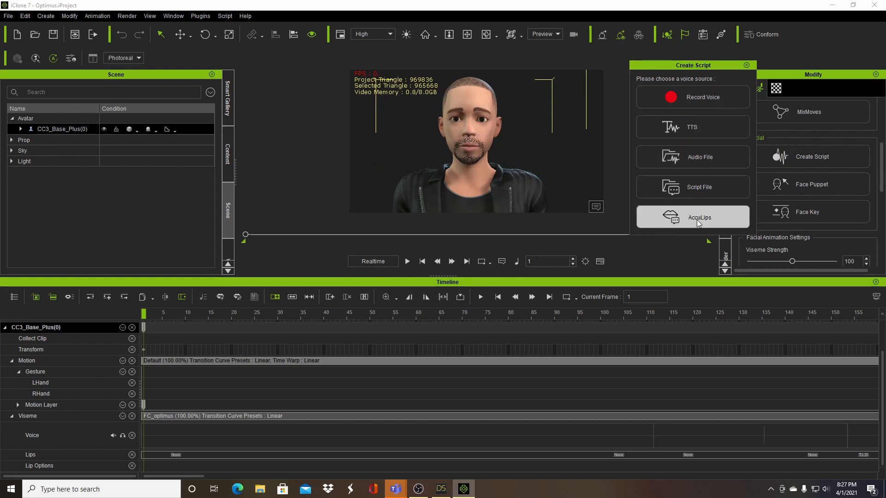
Choose AccuLips as the voice source and move its window to the right
click(699, 217)
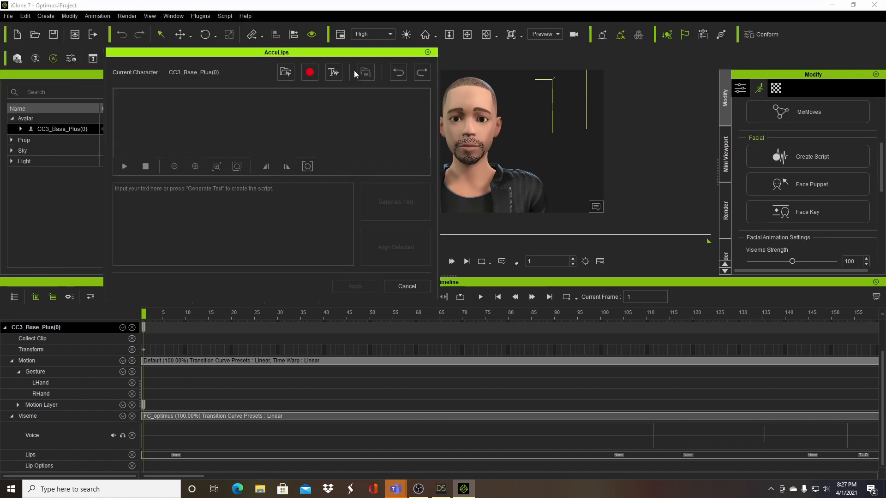
drag(276, 52, 329, 72)
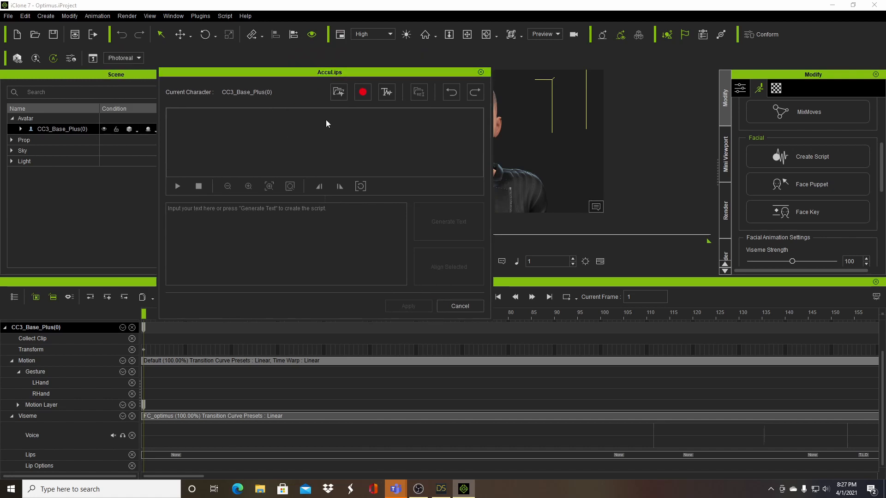
mouse_move(339, 93)
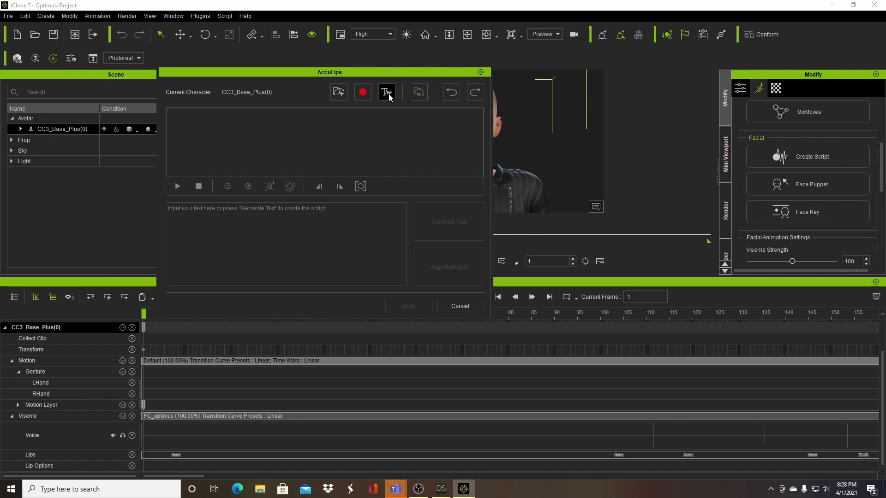
mouse_move(386, 93)
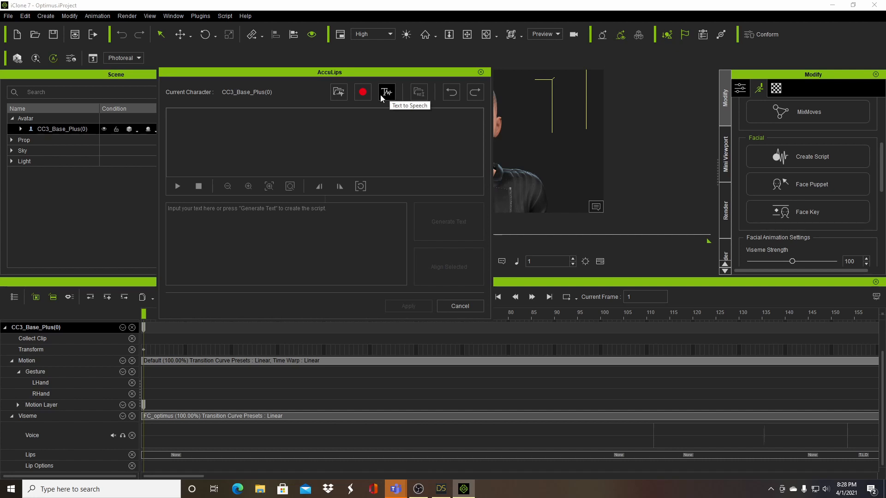
mouse_move(419, 99)
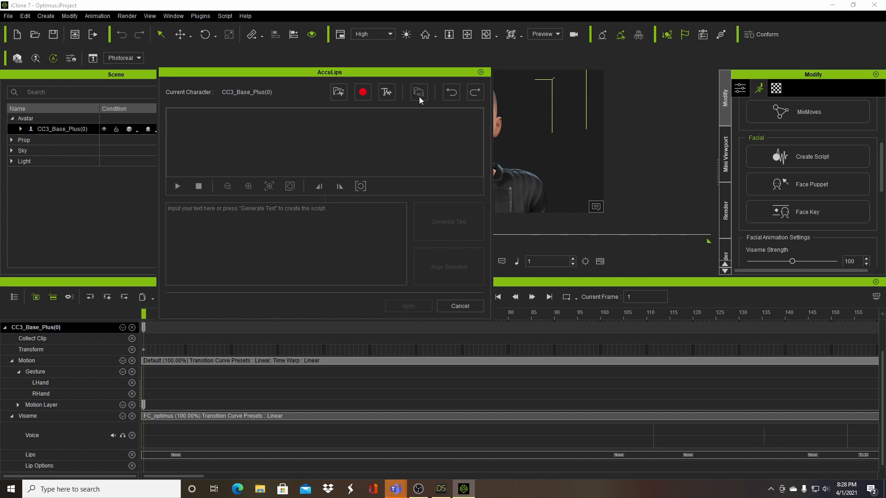
mouse_move(442, 97)
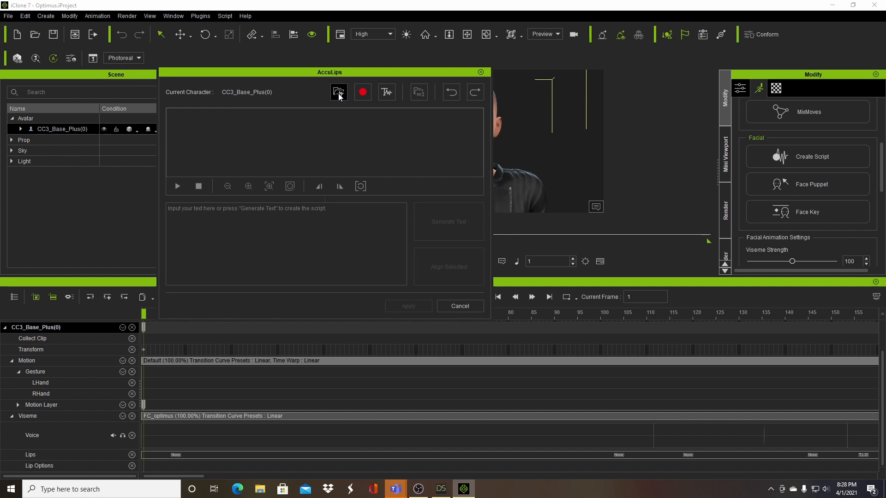
mouse_move(339, 93)
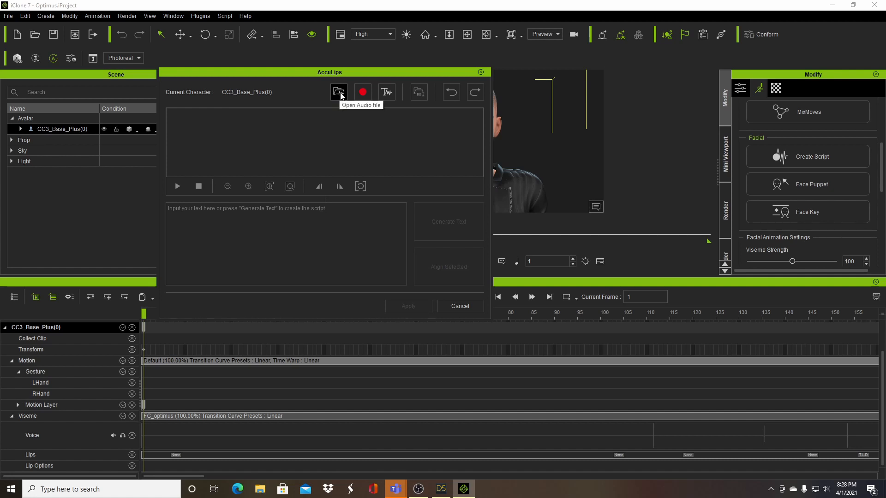
Load the FC_optimus audio file from the Movies folder into AccuLips
click(337, 92)
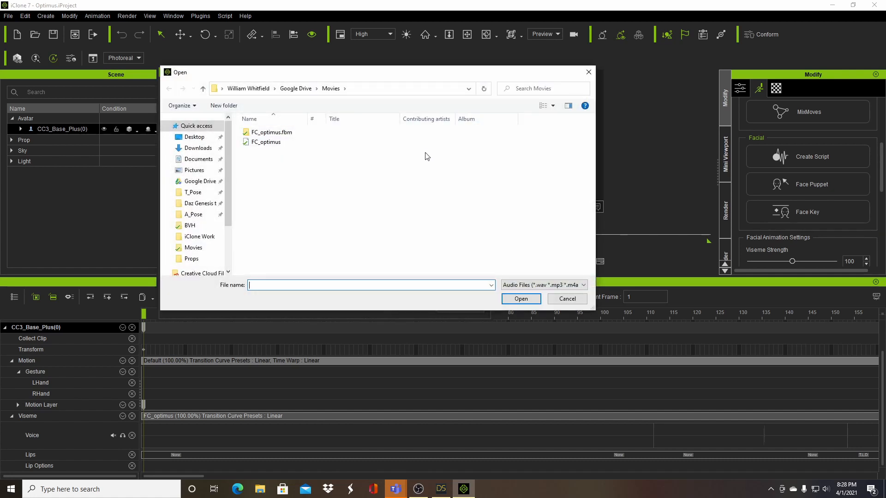
click(266, 142)
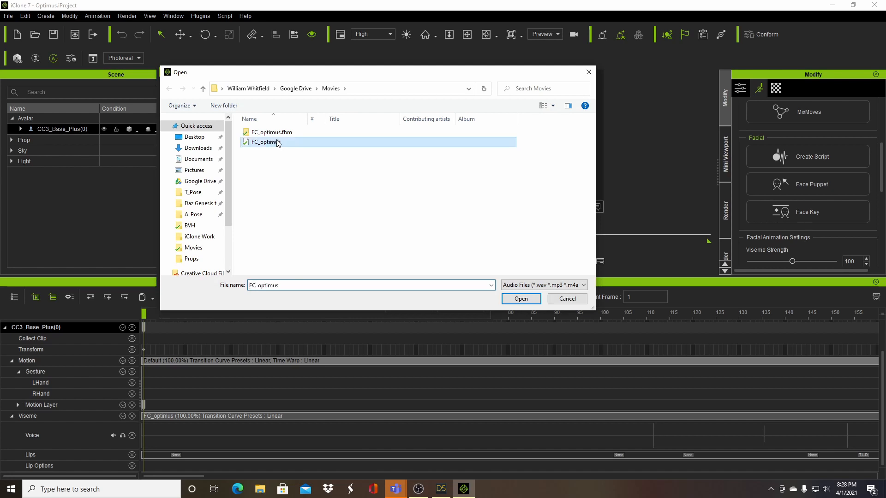
click(519, 298)
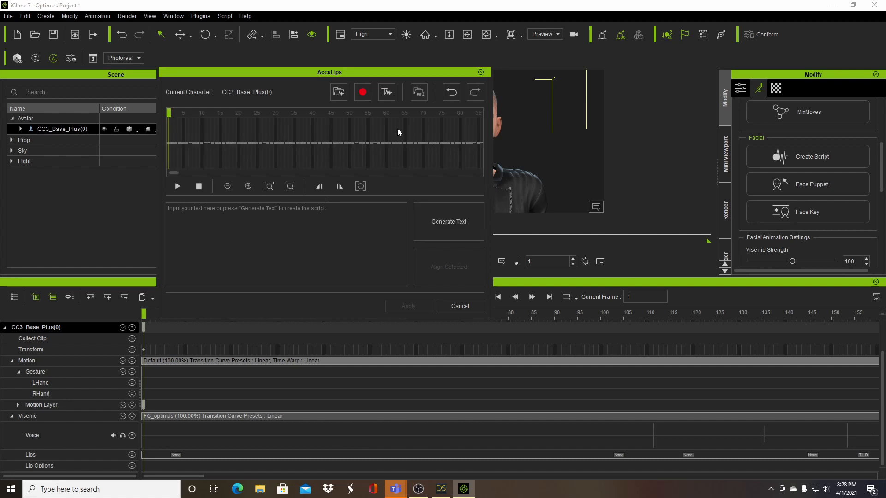
mouse_move(178, 175)
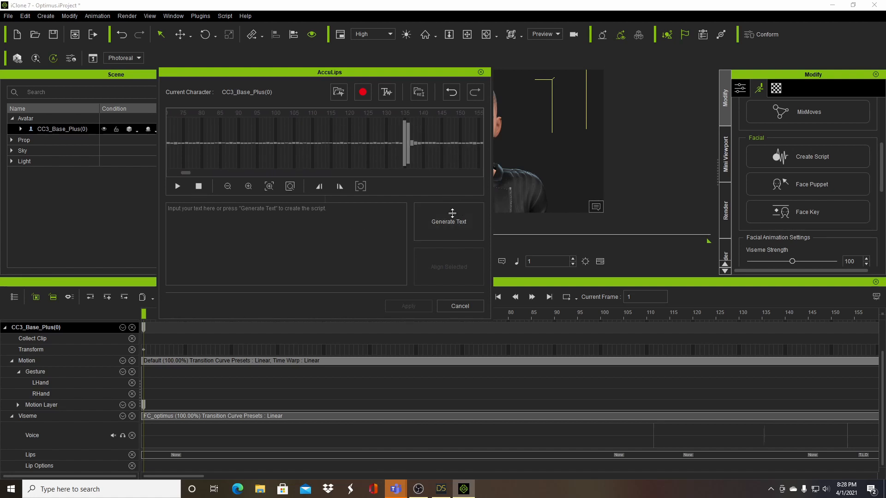
Generate the script text from the FC_optimus speech in AccuLips
click(449, 222)
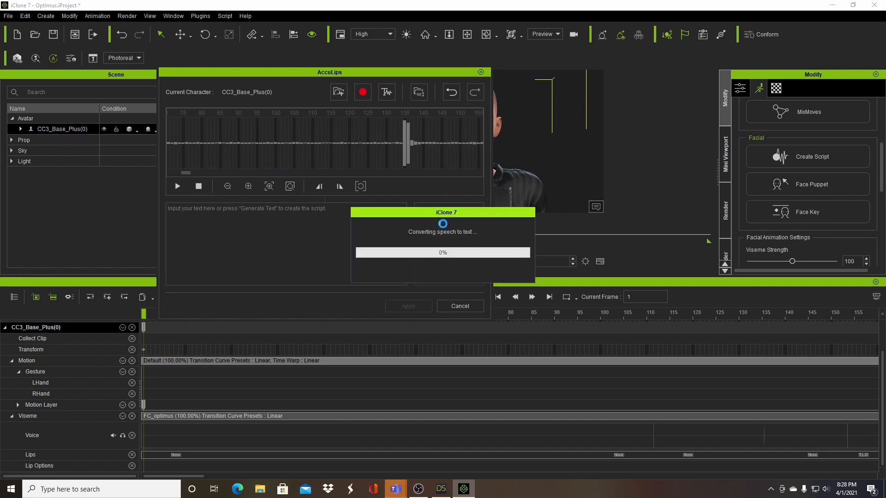